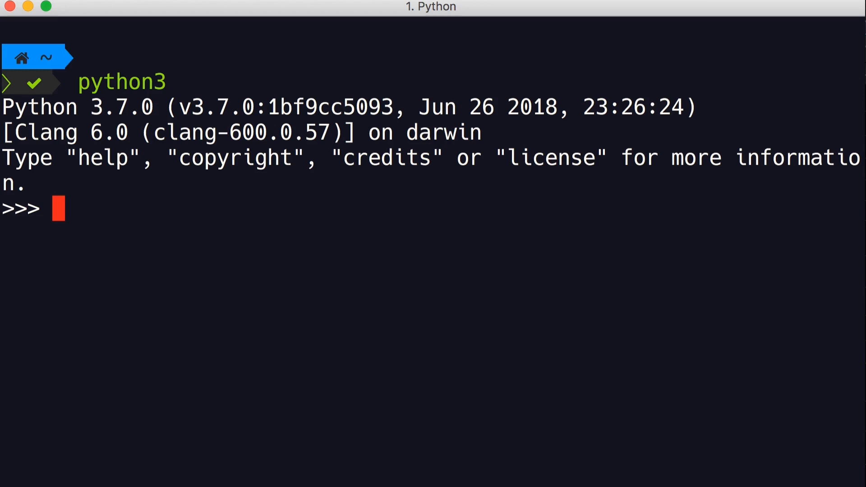
Step: Evaluate the expression 2 + 2 at the >>> prompt, printing 4
{"action": "type", "text": "2 + 2"}
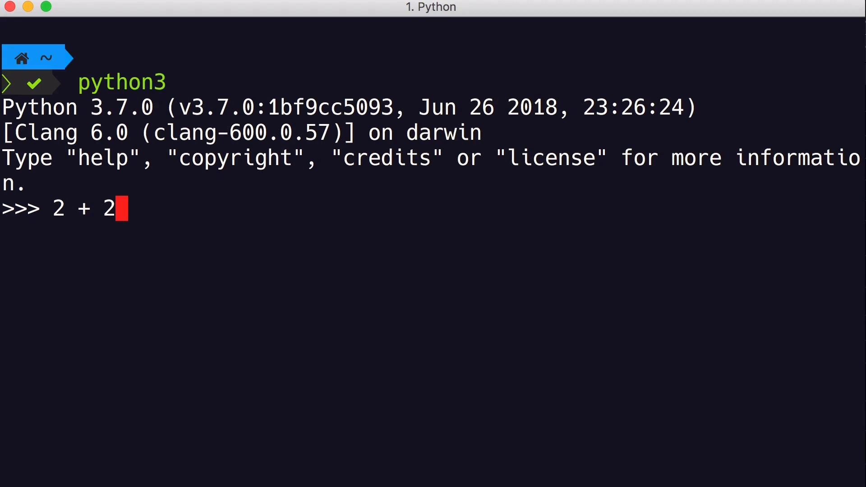
{"action": "mouse_move", "coordinate": [216, 304]}
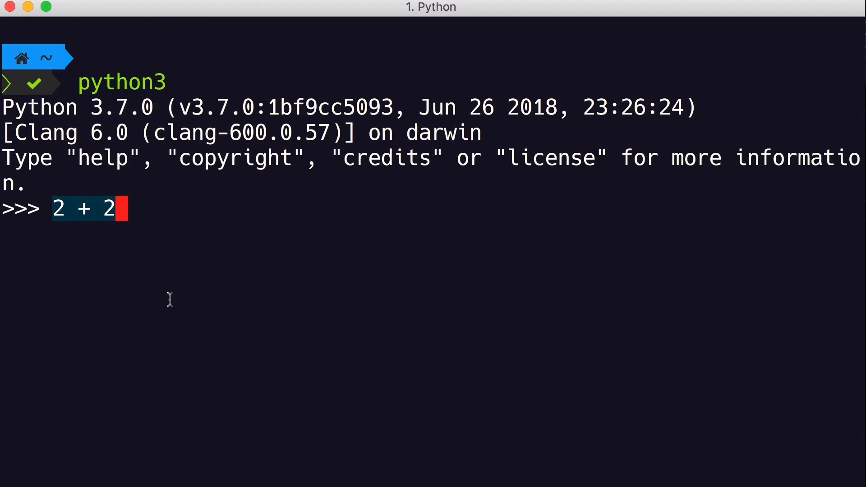
{"action": "key", "text": "Return"}
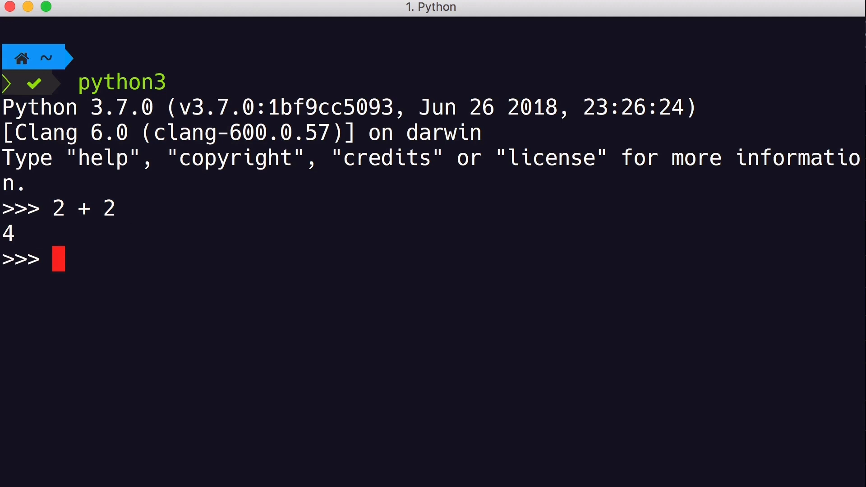
Step: Evaluate the comparisons 2 > 1, returning True, and 2 > 5, returning False
{"action": "type", "text": "2 > 1"}
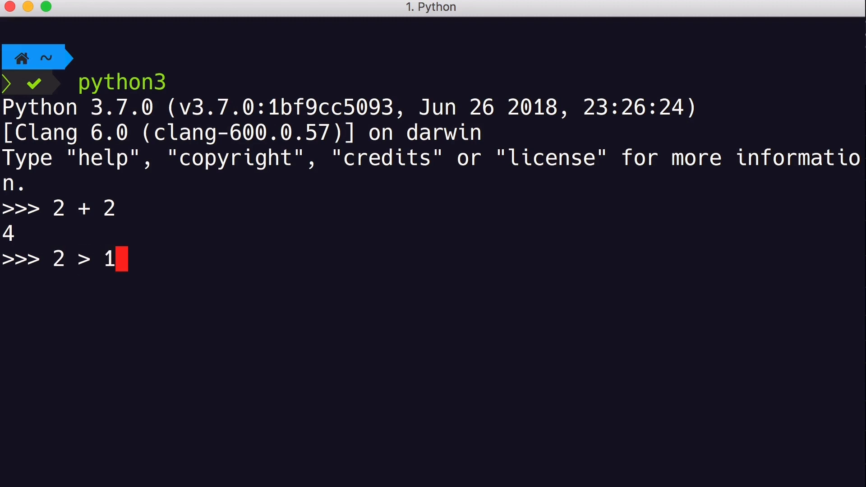
{"action": "key", "text": "Return"}
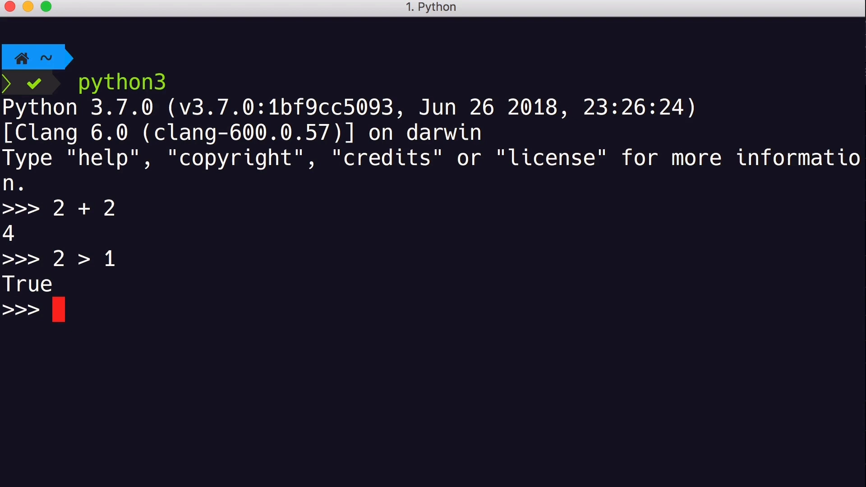
{"action": "type", "text": "2 >"}
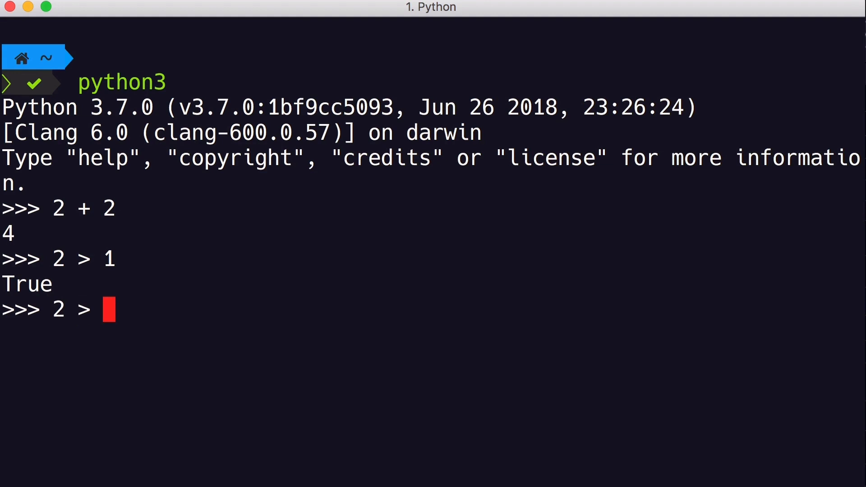
{"action": "type", "text": "5"}
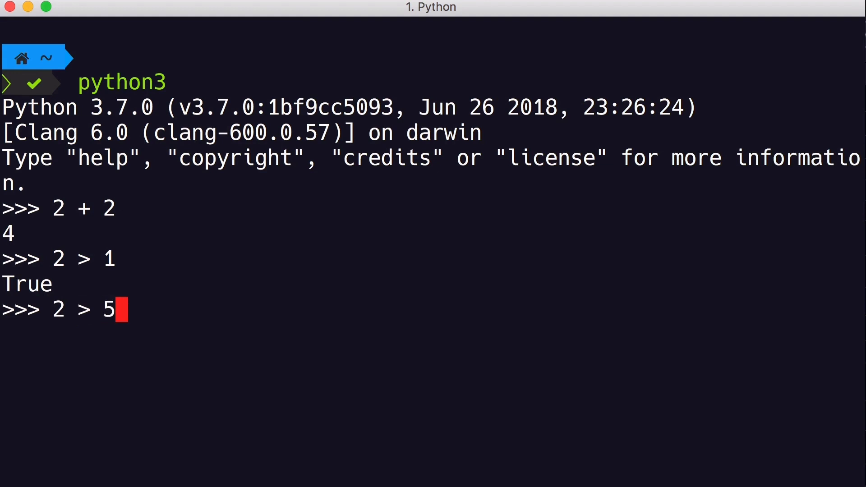
{"action": "key", "text": "Return"}
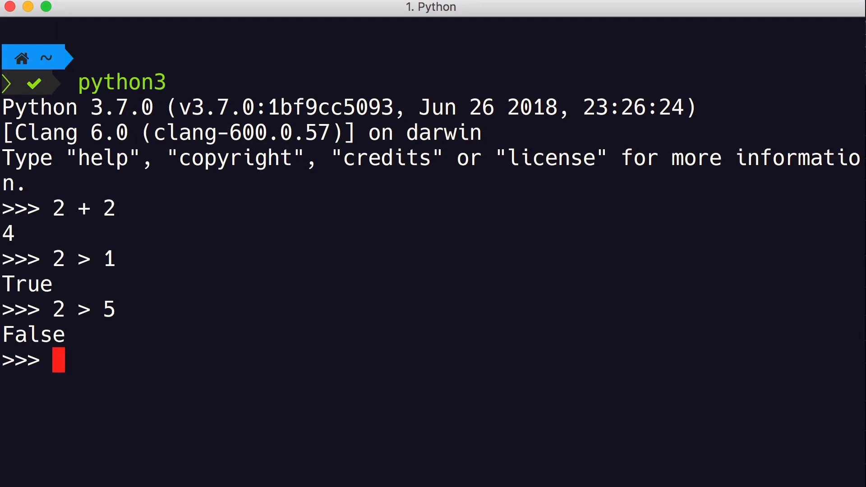
Step: Enter the incomplete expression '2 >', which raises SyntaxError: invalid syntax
{"action": "type", "text": "2"}
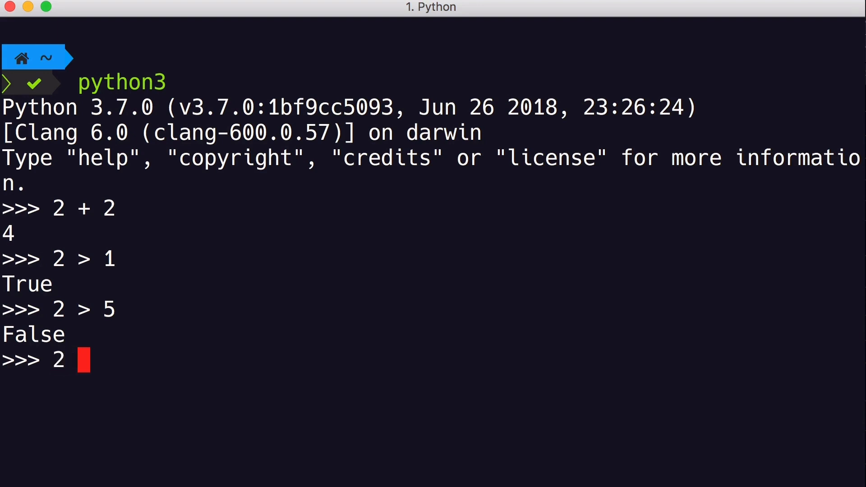
{"action": "type", "text": ">"}
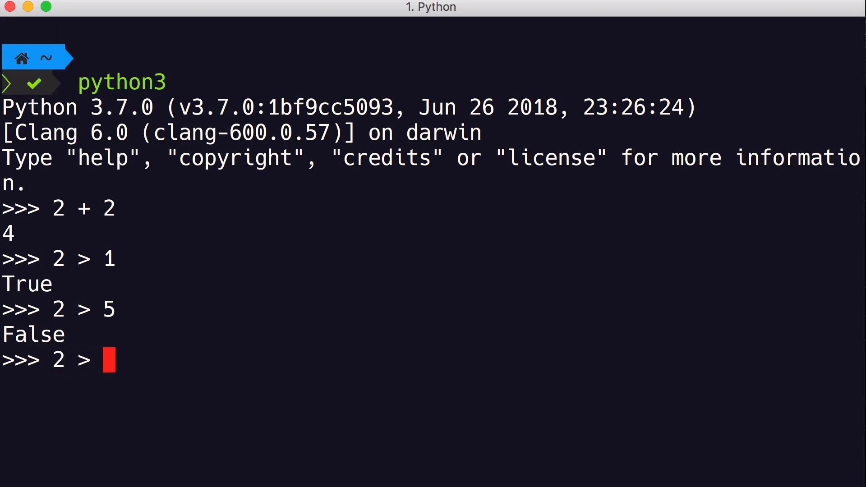
{"action": "key", "text": "Return"}
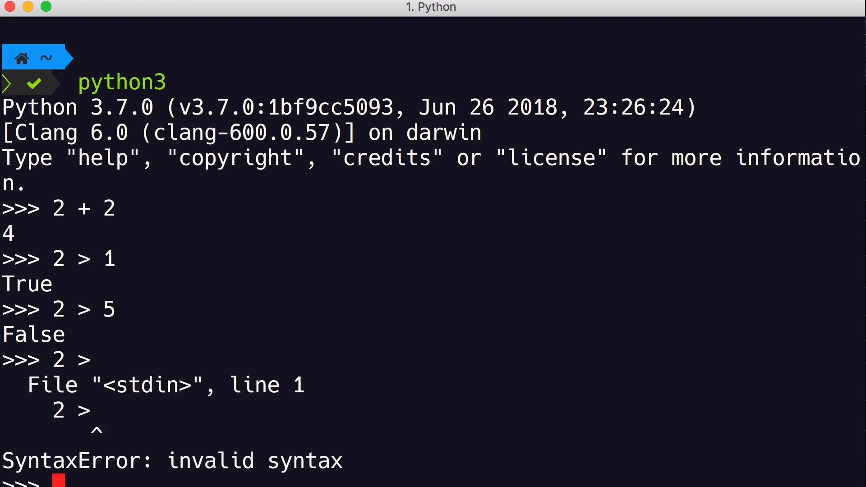